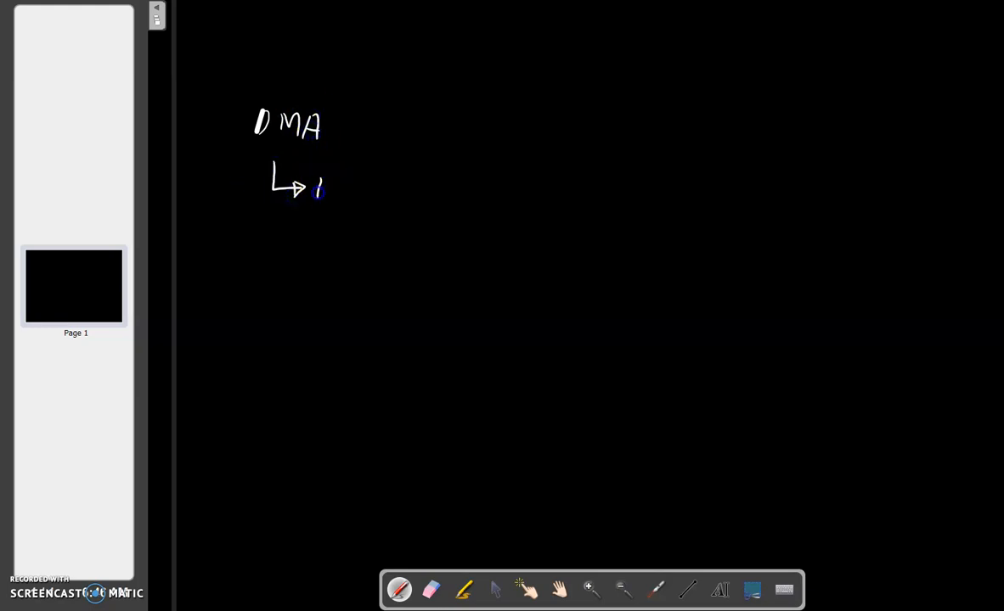
Handwrite 'transfer data → b/w I/O & main memory' after DMA.
{"action": "left_click_drag", "start_coordinate": [315, 187], "coordinate": [399, 196]}
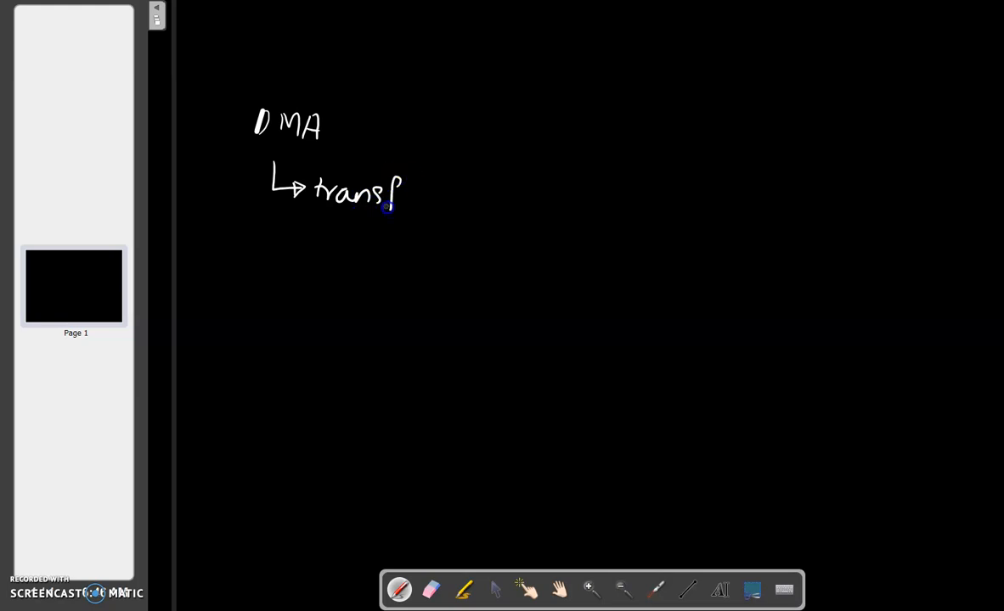
{"action": "left_click_drag", "start_coordinate": [391, 204], "coordinate": [489, 213]}
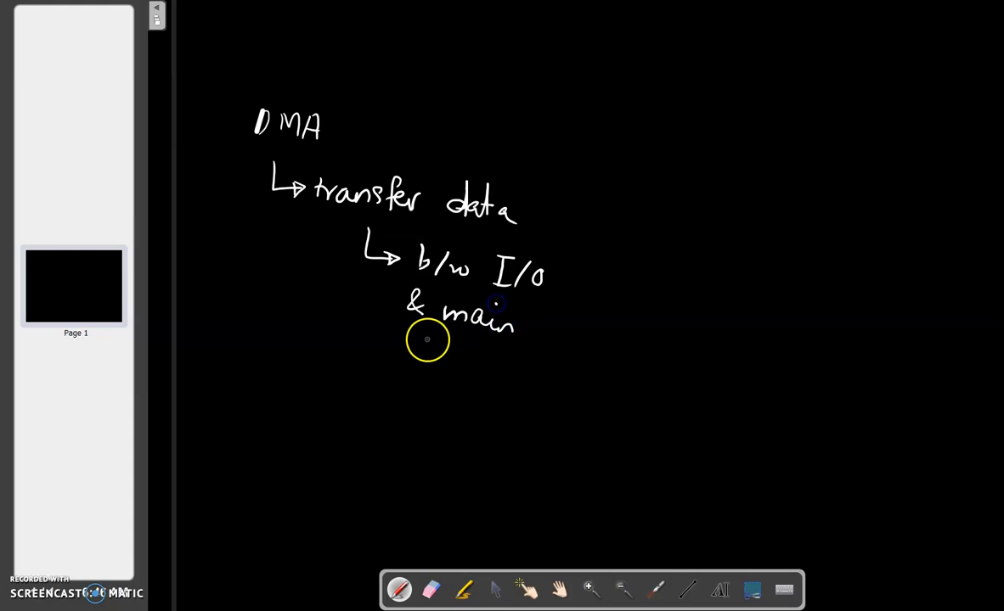
{"action": "left_click_drag", "start_coordinate": [428, 351], "coordinate": [518, 365]}
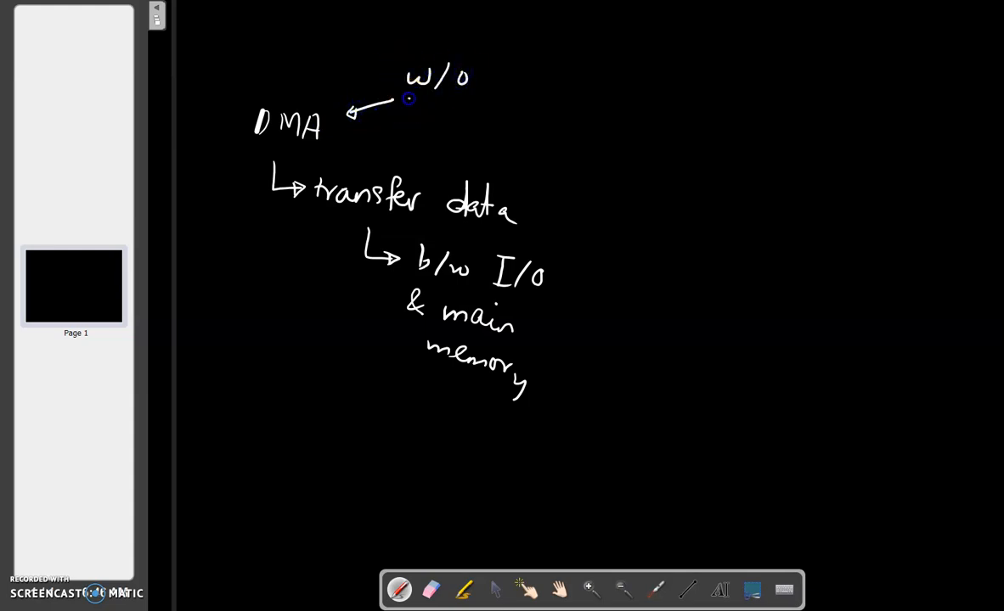
Add 'w/o help from the Processor' with an arrow pointing to DMA.
{"action": "left_click_drag", "start_coordinate": [404, 116], "coordinate": [489, 119]}
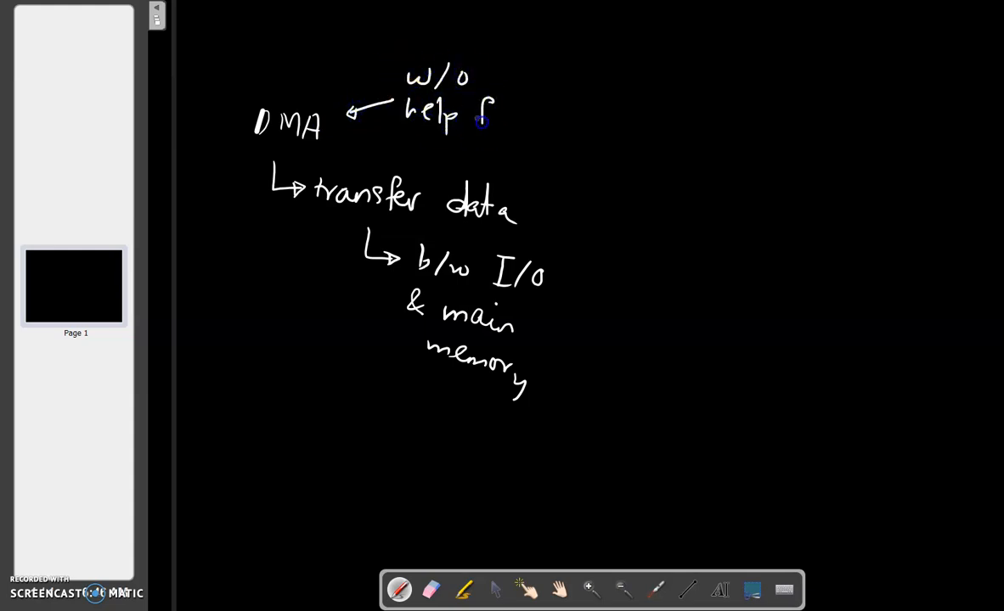
{"action": "type", "text": "from the"}
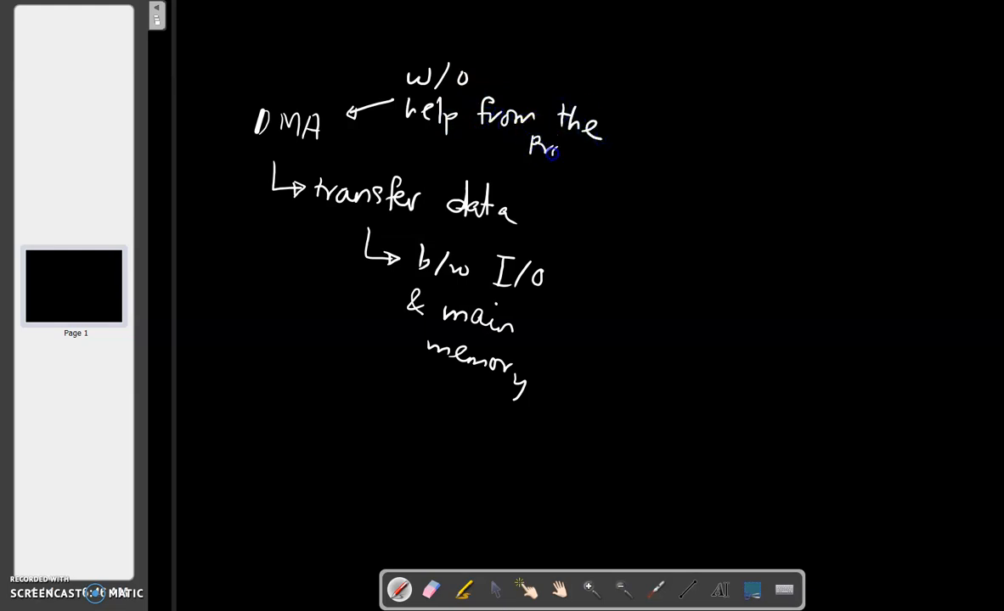
{"action": "left_click_drag", "start_coordinate": [557, 156], "coordinate": [603, 169]}
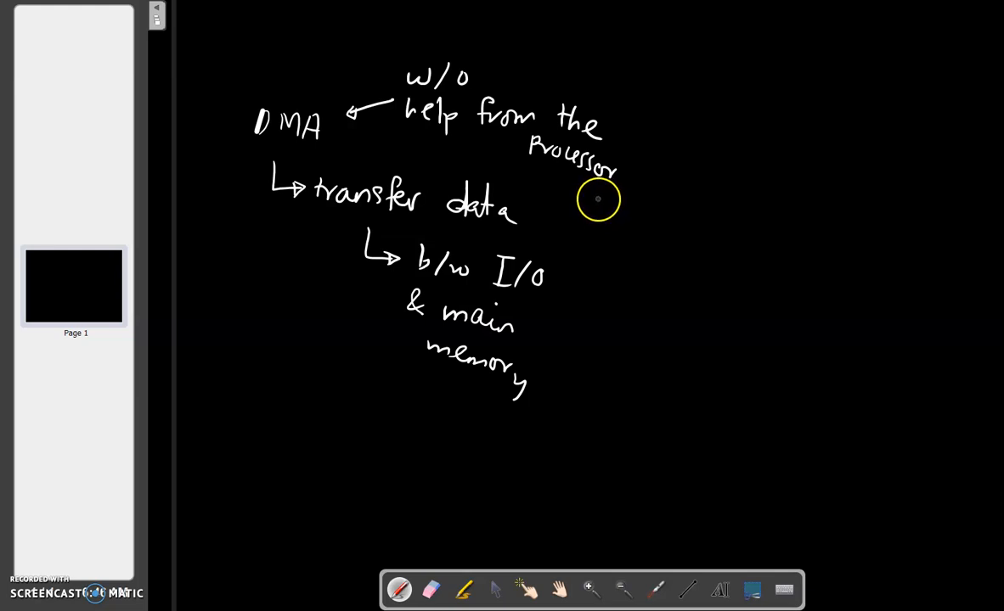
{"action": "mouse_move", "coordinate": [547, 191]}
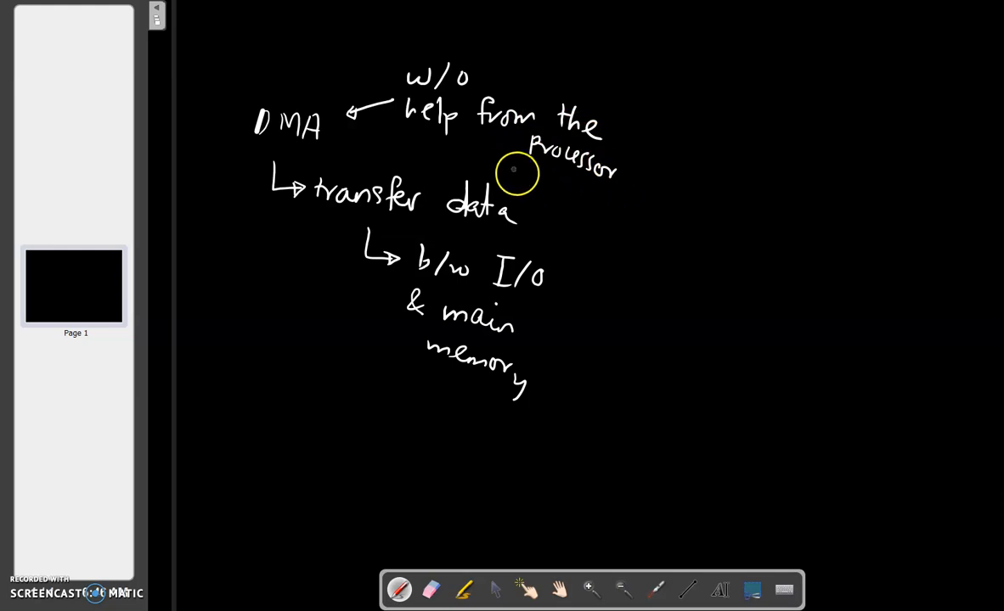
{"action": "mouse_move", "coordinate": [459, 222]}
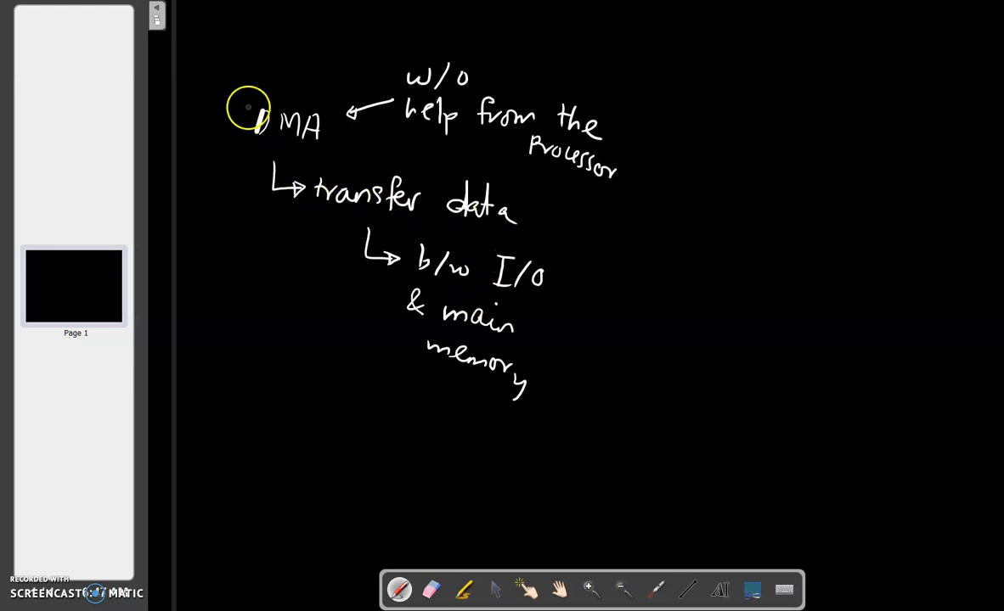
Draw a long arrow down from DMA toward 'full control?' and 'rogue?'.
{"action": "left_click_drag", "start_coordinate": [251, 122], "coordinate": [258, 238]}
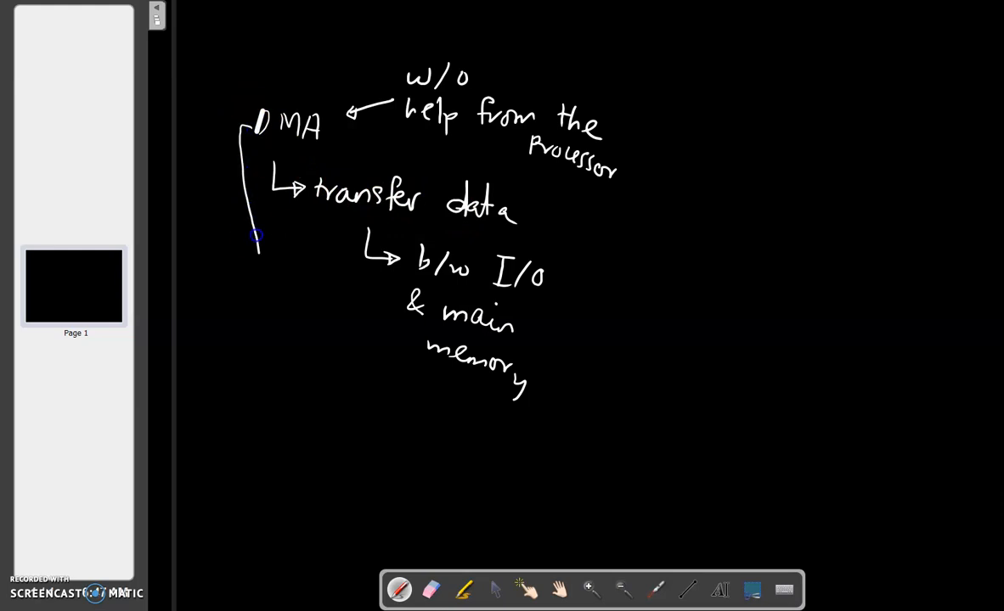
{"action": "left_click_drag", "start_coordinate": [258, 236], "coordinate": [246, 391]}
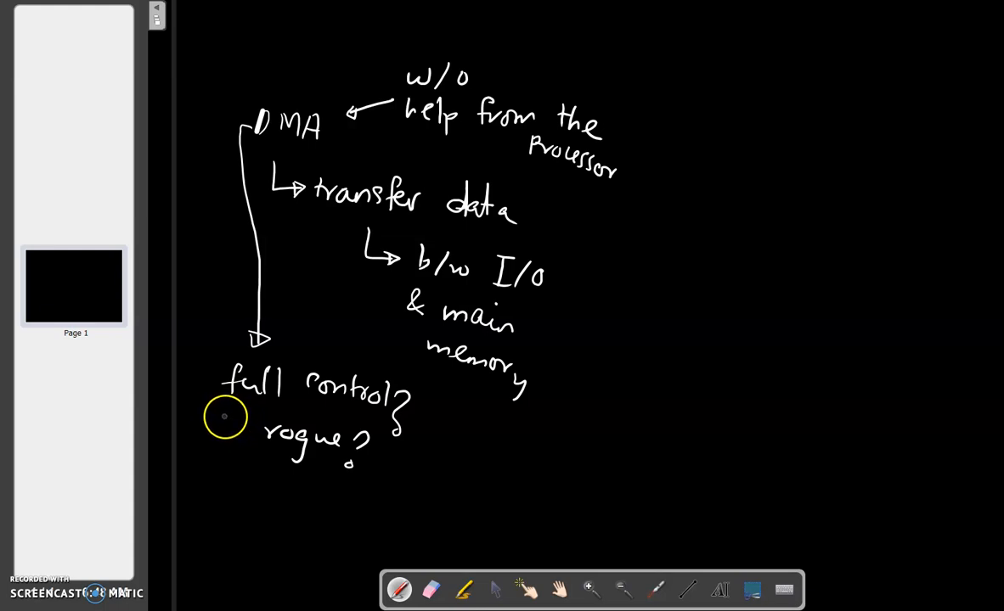
{"action": "mouse_move", "coordinate": [234, 428]}
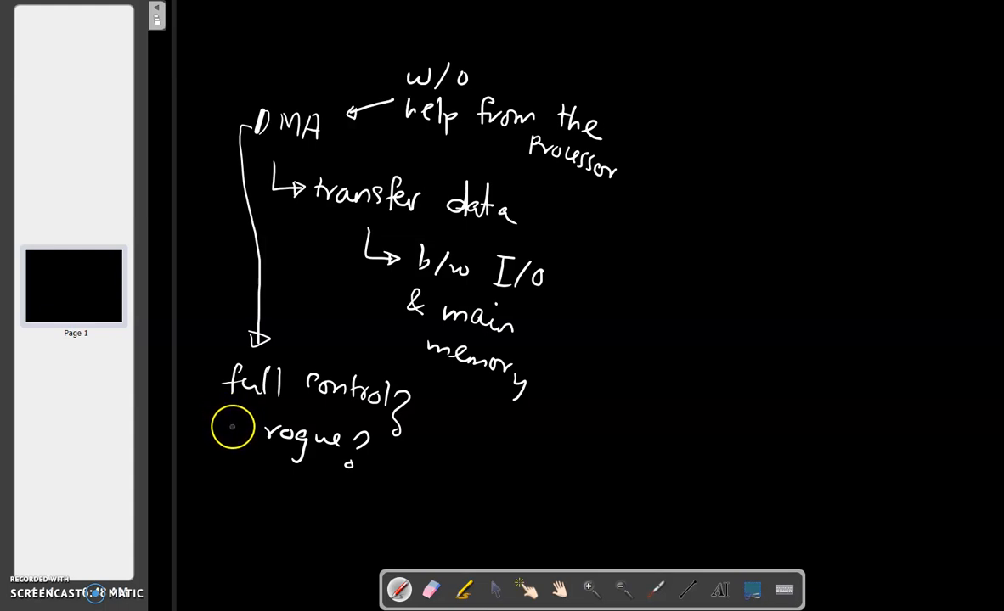
{"action": "mouse_move", "coordinate": [231, 418]}
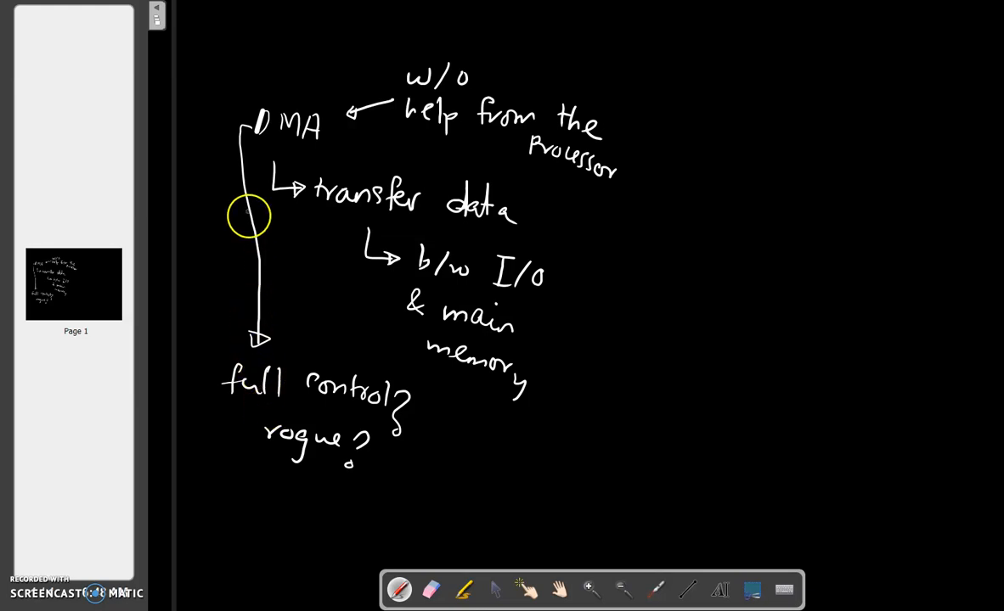
{"action": "mouse_move", "coordinate": [309, 352]}
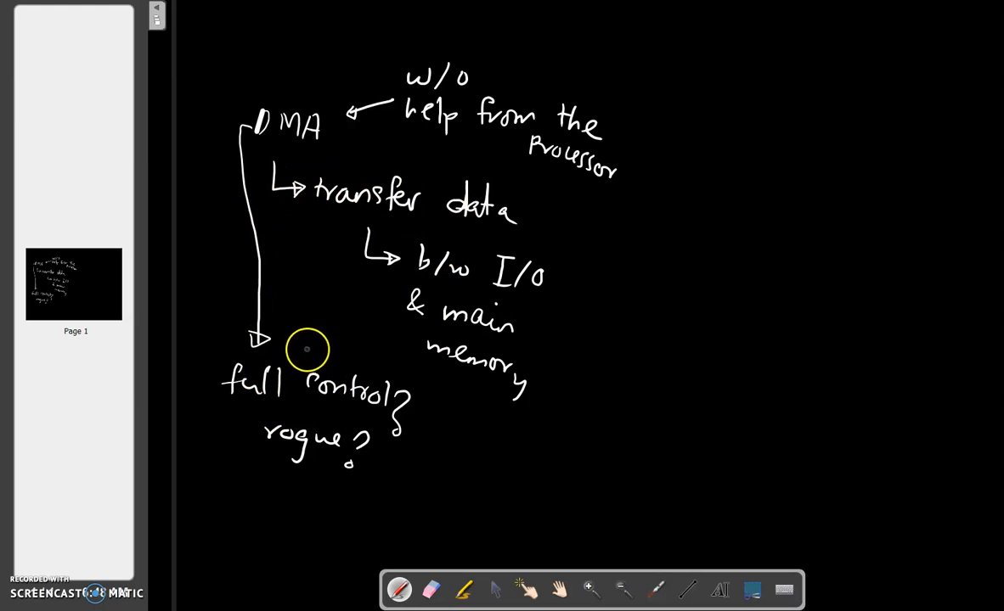
{"action": "mouse_move", "coordinate": [625, 65]}
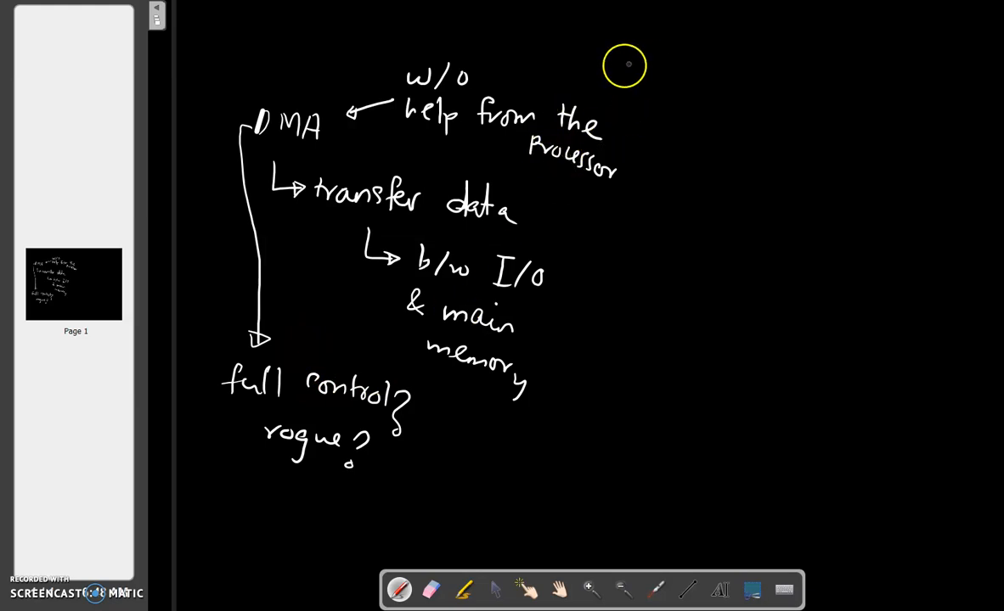
Write 'Proc' top right with an arrow to 'initiate the DMA transfer'.
{"action": "left_click_drag", "start_coordinate": [598, 65], "coordinate": [637, 60]}
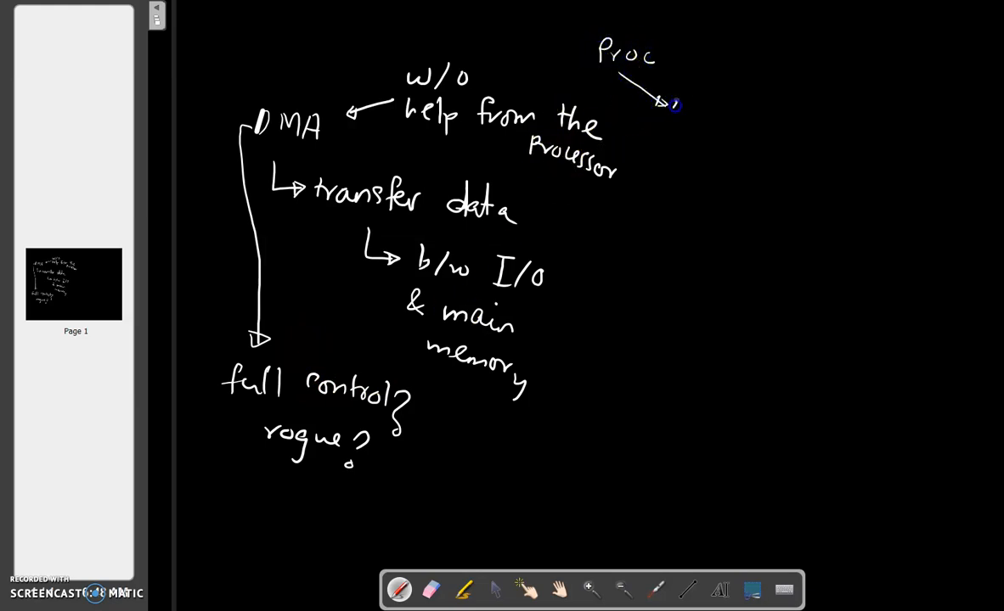
{"action": "type", "text": "init."}
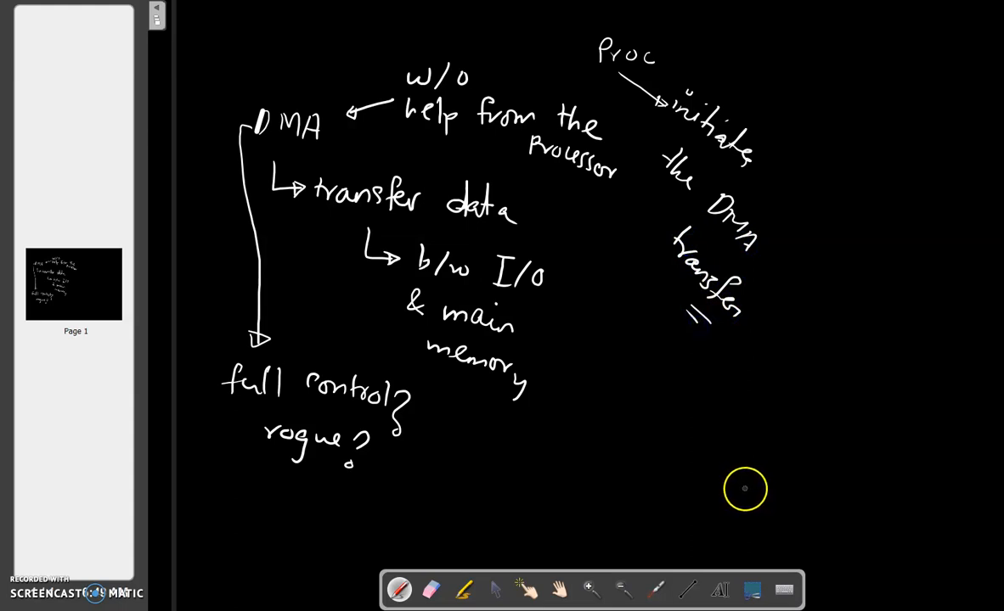
{"action": "mouse_move", "coordinate": [282, 260]}
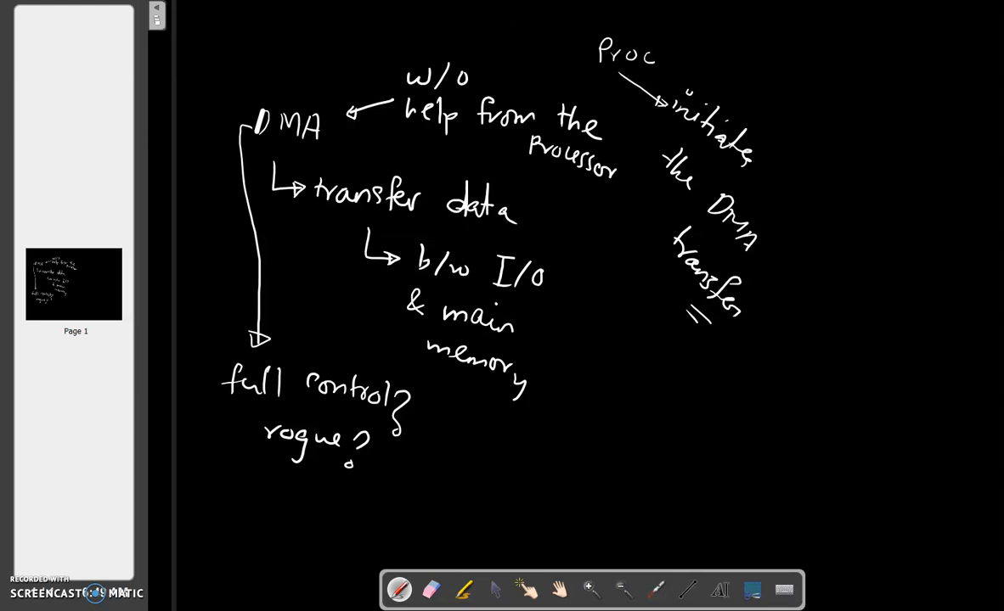
Add Page 2 and handwrite 'Proc ↳ initiates the DMA process' on it.
{"action": "left_click", "coordinate": [74, 332]}
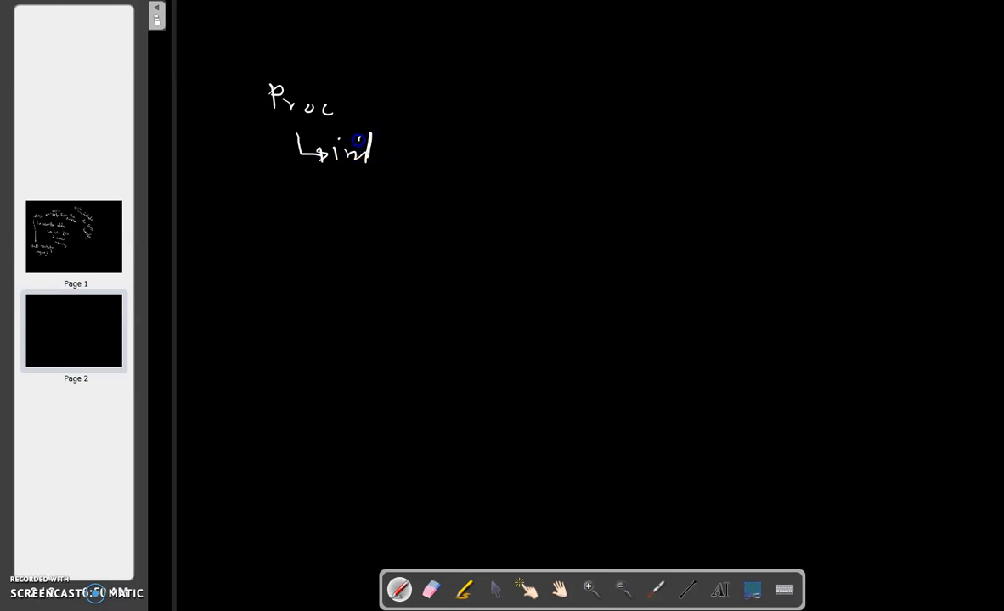
{"action": "left_click_drag", "start_coordinate": [357, 140], "coordinate": [428, 151]}
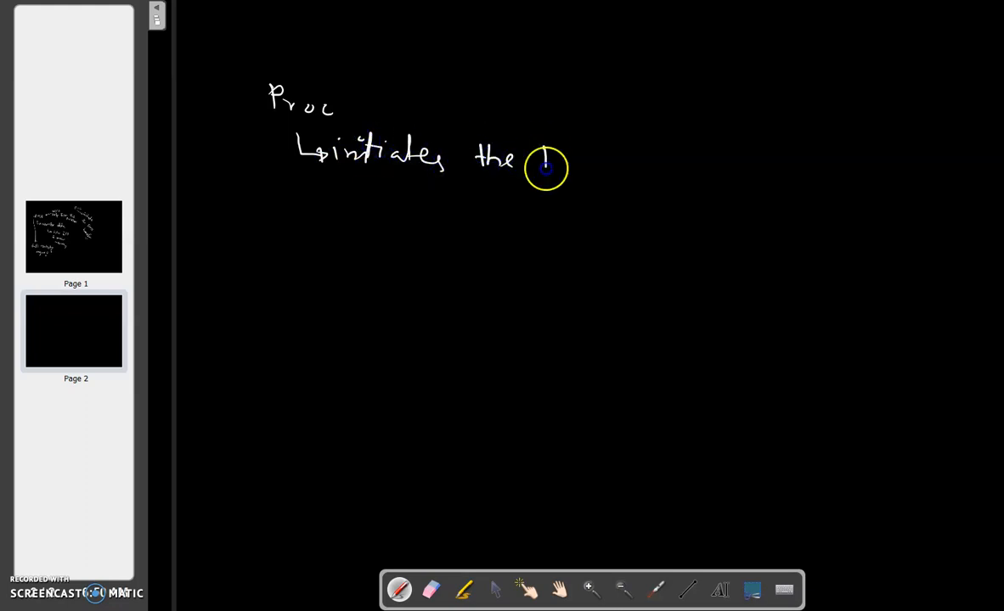
{"action": "left_click_drag", "start_coordinate": [540, 161], "coordinate": [603, 166]}
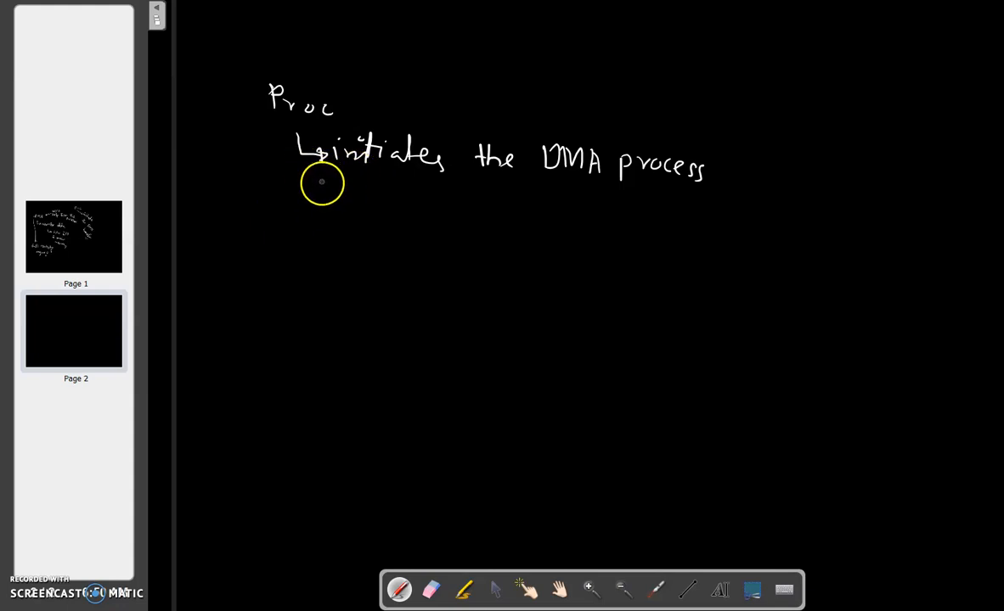
{"action": "mouse_move", "coordinate": [322, 187]}
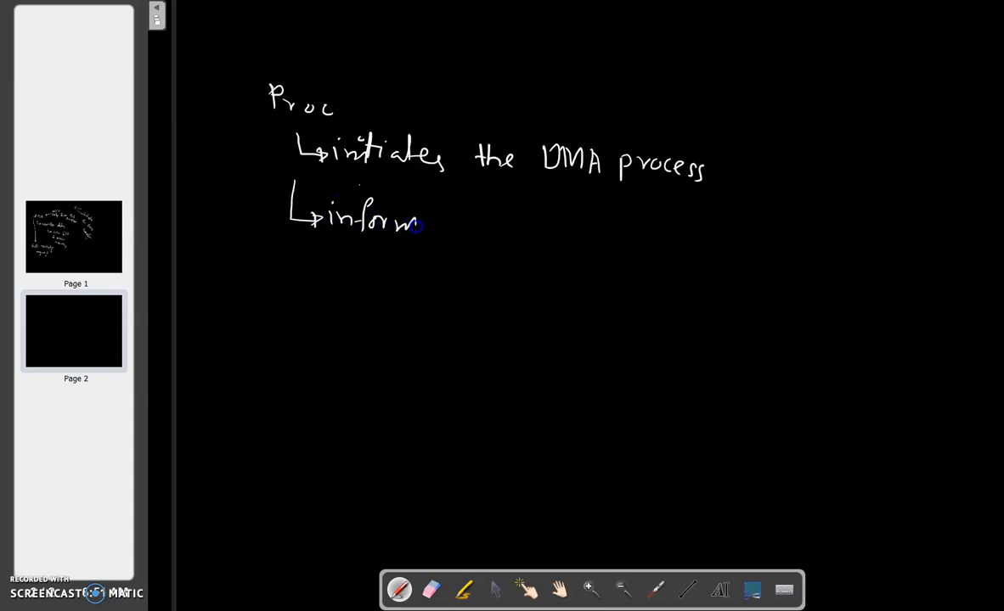
Write 'informs the DMA controller' and draw a list bracket beneath it.
{"action": "left_click_drag", "start_coordinate": [417, 224], "coordinate": [492, 230]}
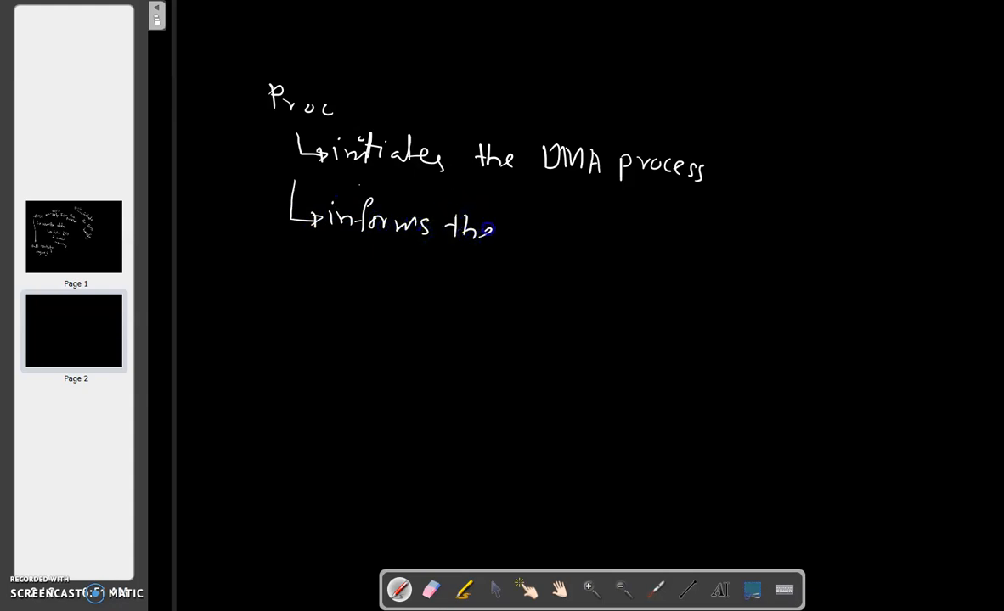
{"action": "left_click_drag", "start_coordinate": [513, 246], "coordinate": [582, 251]}
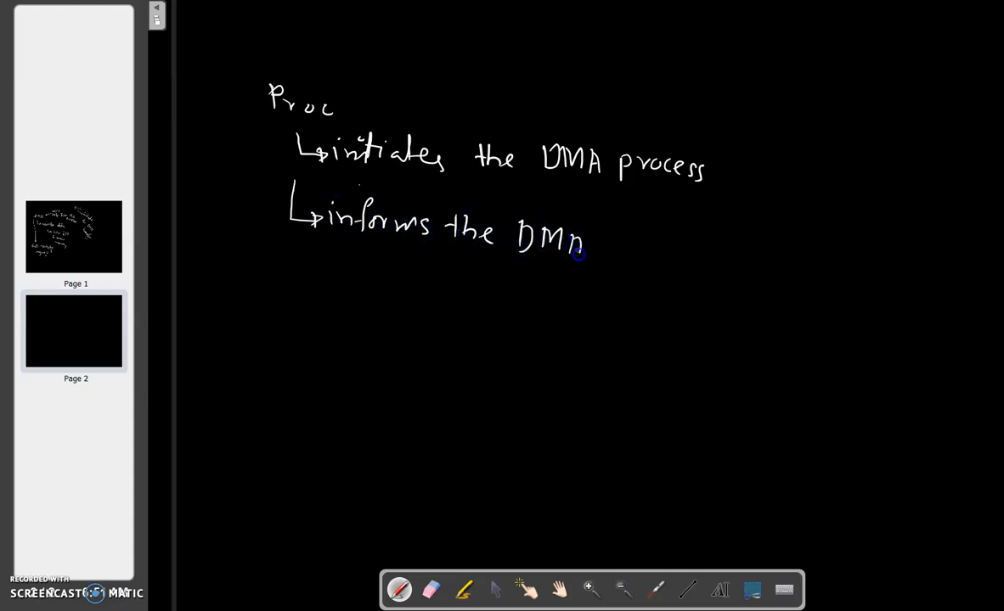
{"action": "left_click_drag", "start_coordinate": [459, 269], "coordinate": [518, 280]}
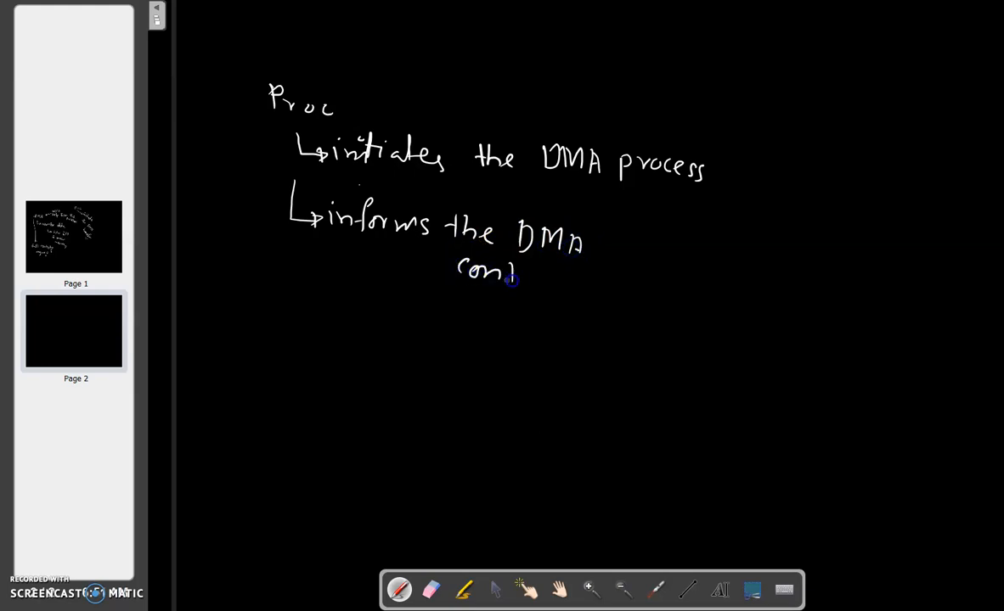
{"action": "left_click_drag", "start_coordinate": [518, 280], "coordinate": [586, 289]}
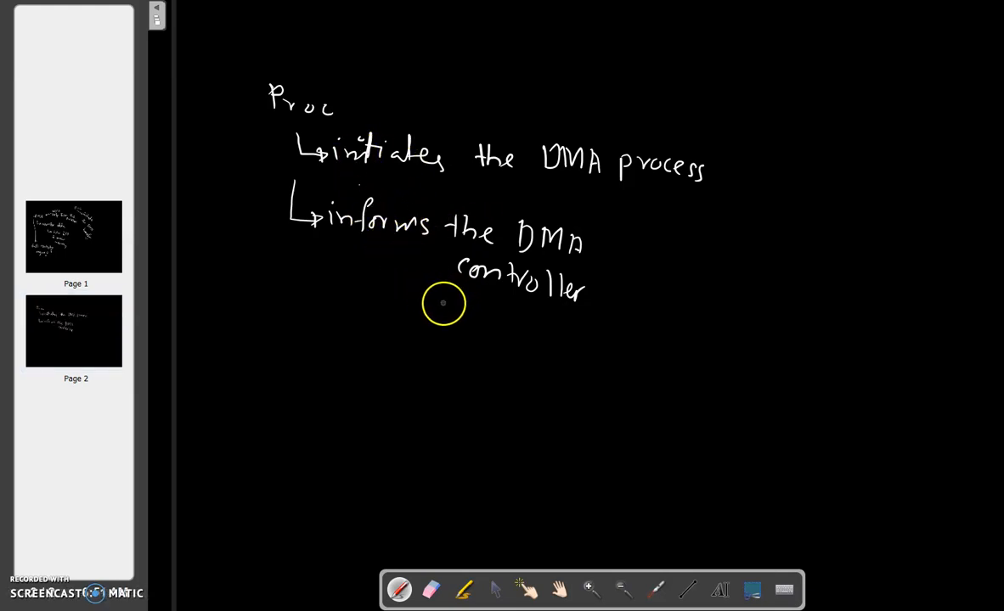
{"action": "left_click_drag", "start_coordinate": [441, 305], "coordinate": [433, 433]}
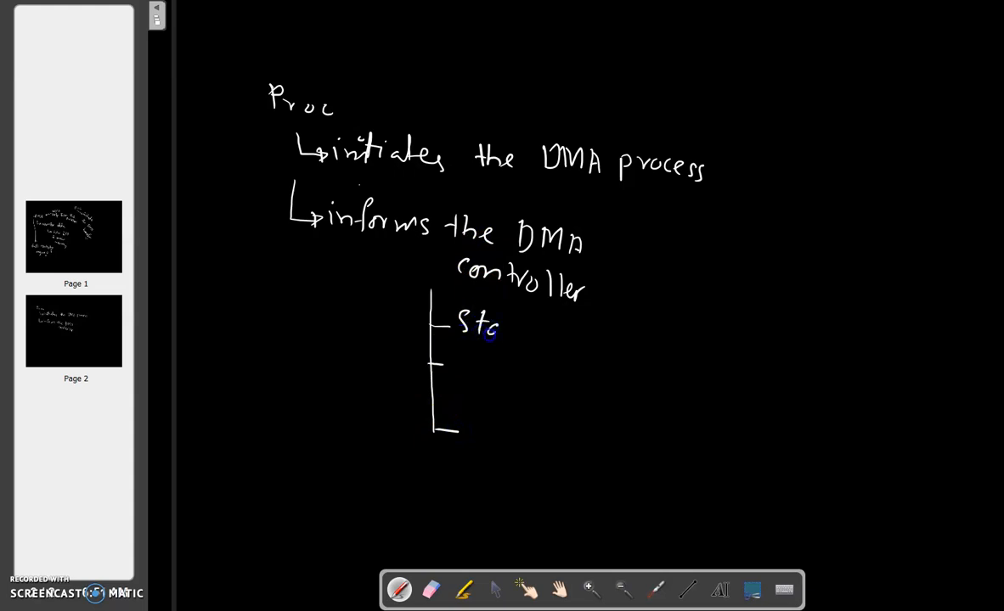
Write the first entry 'starting addr of mem. location' beside the bracket.
{"action": "left_click_drag", "start_coordinate": [501, 331], "coordinate": [583, 340]}
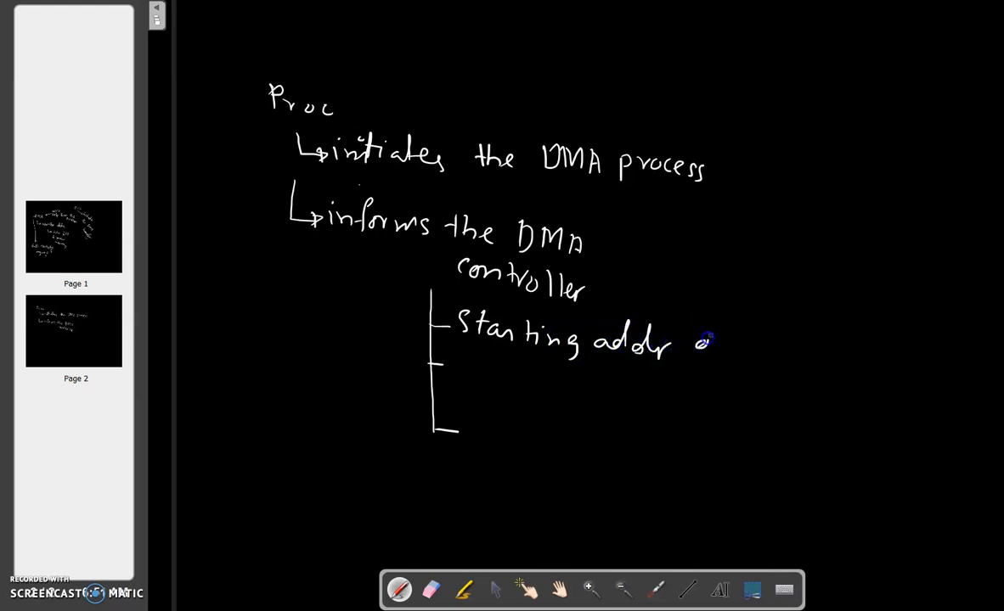
{"action": "left_click_drag", "start_coordinate": [696, 343], "coordinate": [790, 352]}
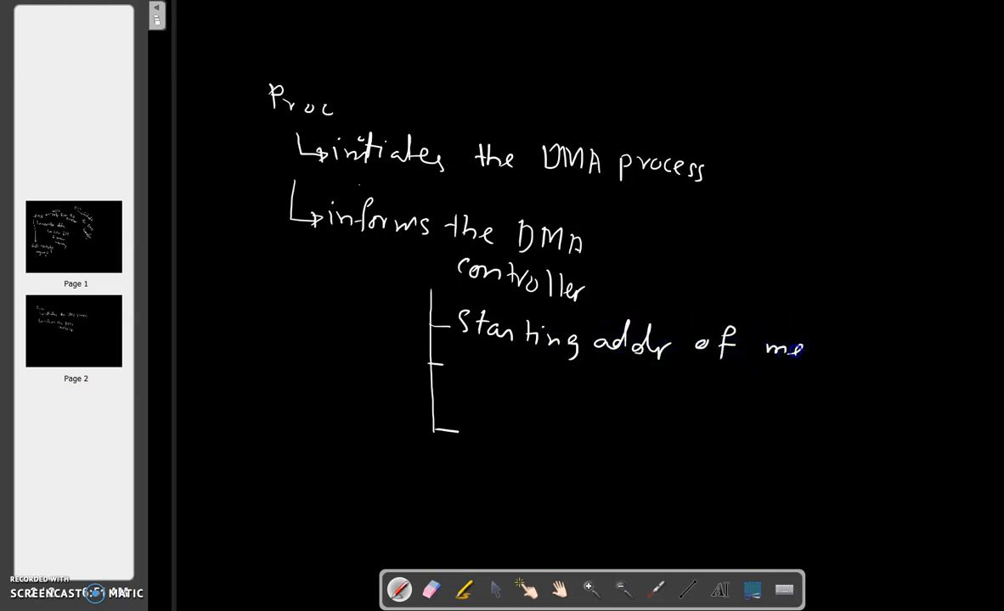
{"action": "type", "text": "mem."}
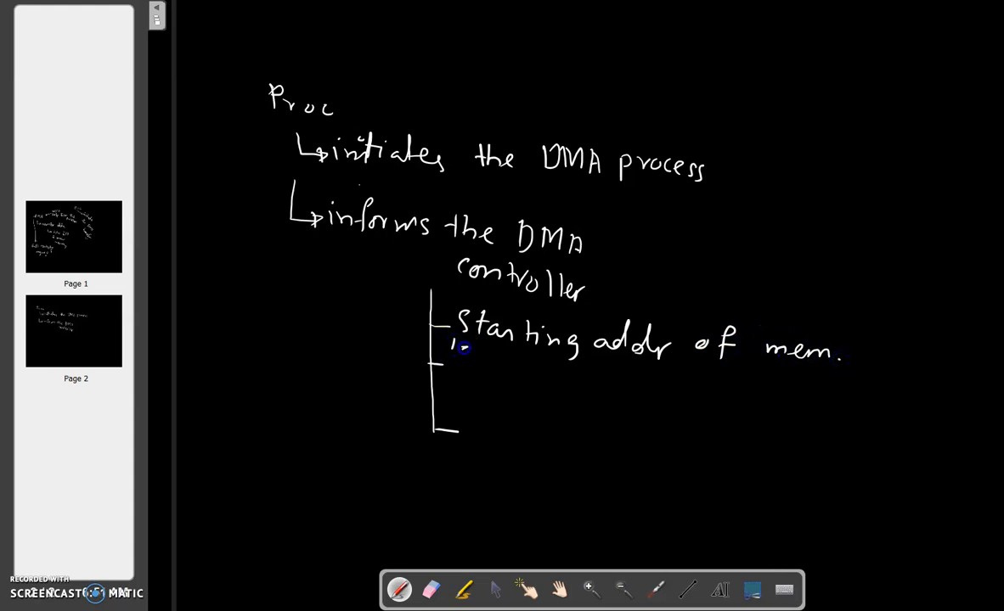
{"action": "left_click_drag", "start_coordinate": [459, 352], "coordinate": [535, 370]}
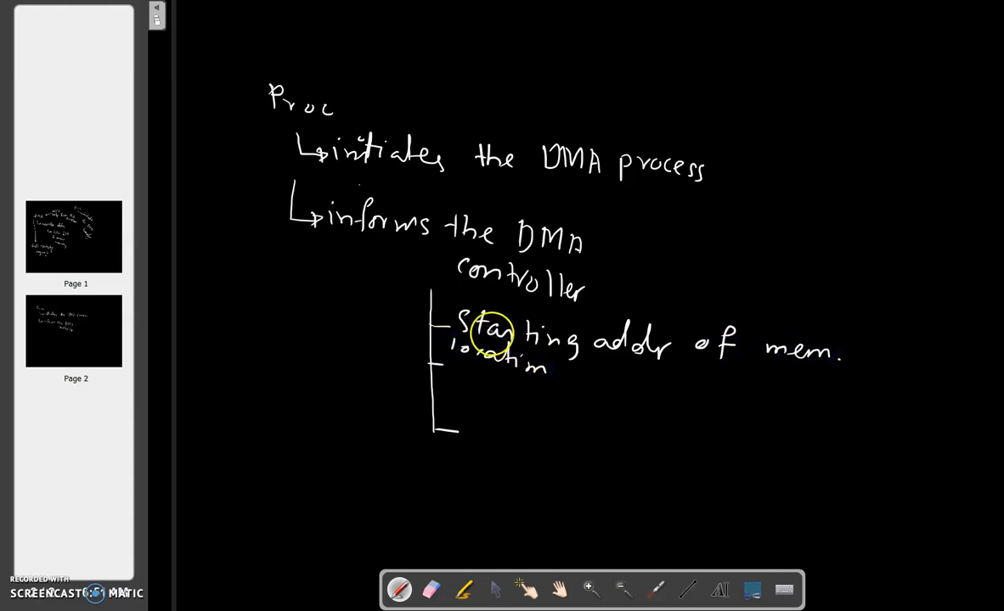
{"action": "left_click", "coordinate": [462, 381]}
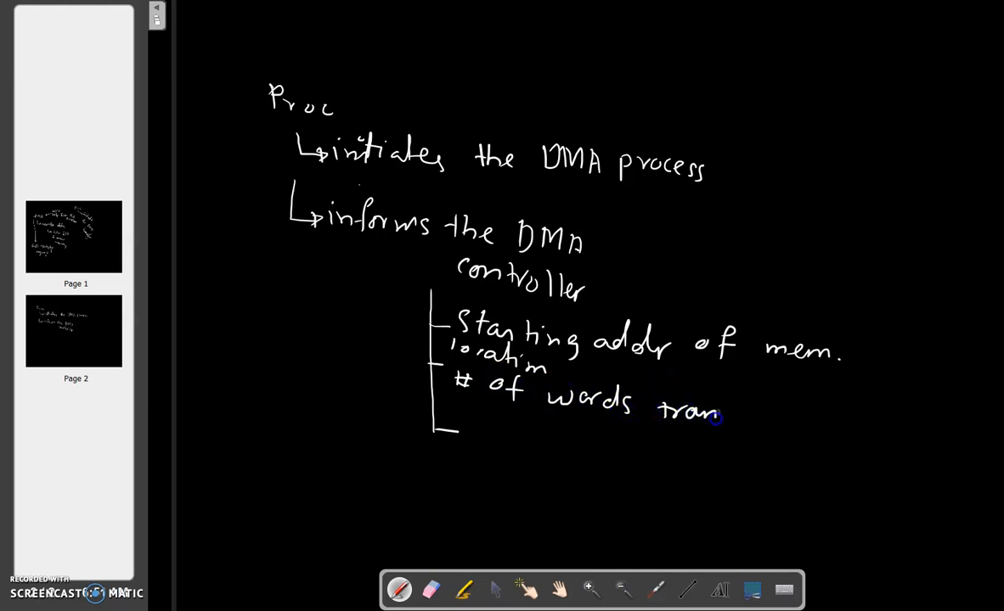
Add entries '# of words transferred' and 'direction of transfer'.
{"action": "left_click_drag", "start_coordinate": [719, 417], "coordinate": [785, 412]}
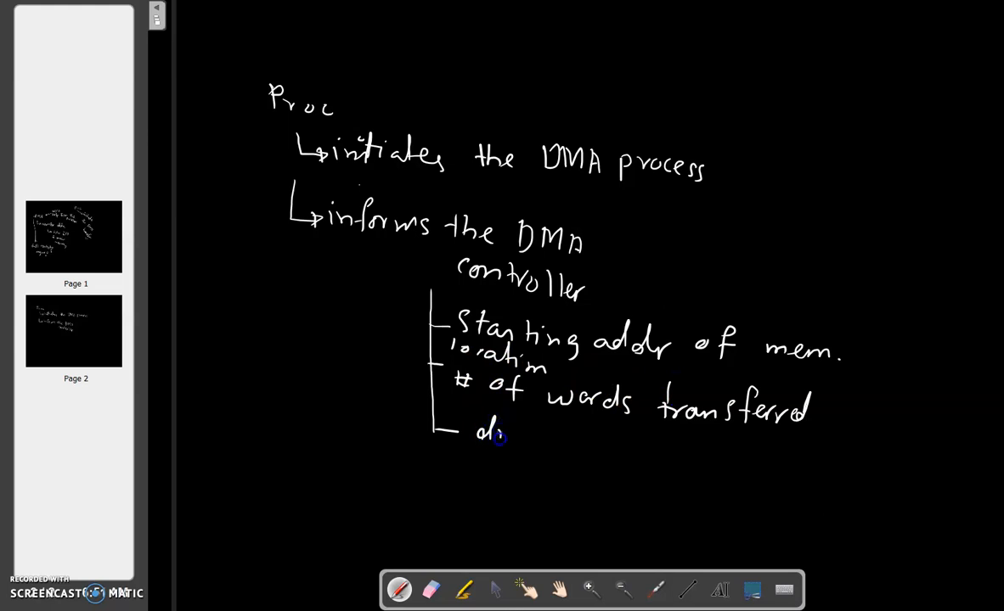
{"action": "left_click_drag", "start_coordinate": [496, 438], "coordinate": [591, 445]}
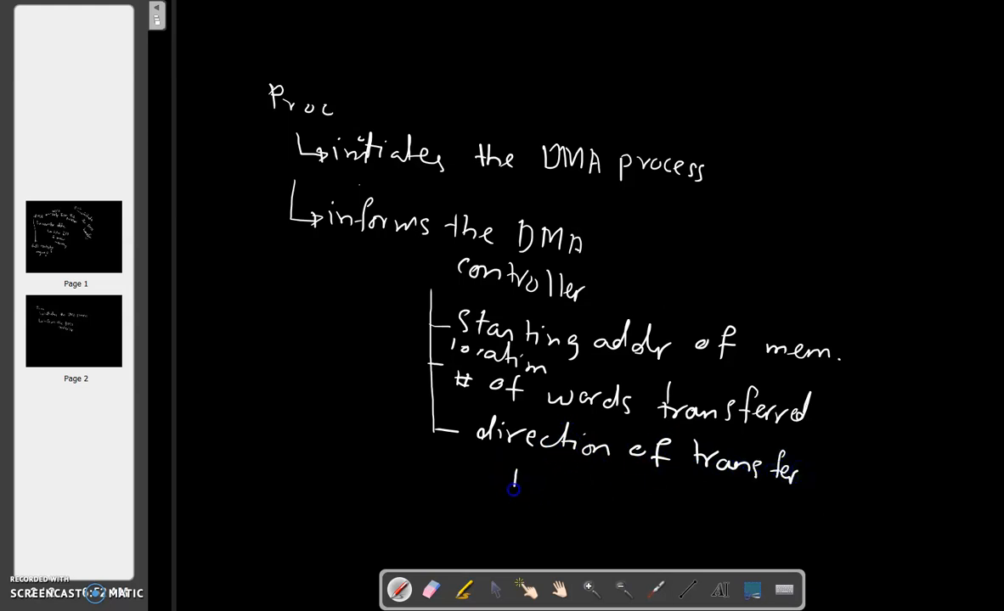
Branch 'direction of transfer' into 'I/O to mem' and 'mem to I/O'.
{"action": "left_click_drag", "start_coordinate": [510, 489], "coordinate": [564, 493]}
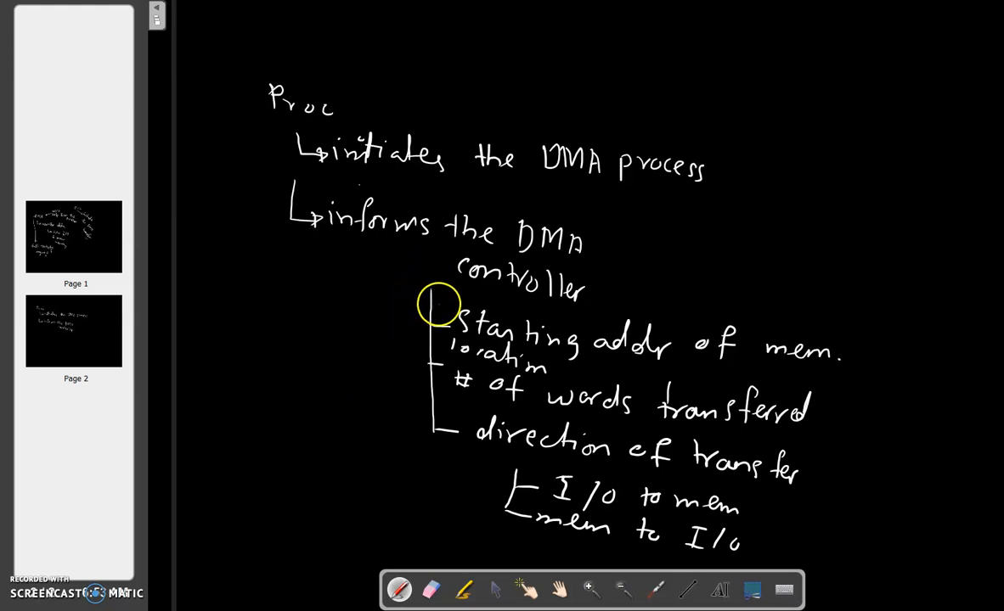
Draw a left arrow from the bracket to a 'data transfer' note with I/O struck out.
{"action": "left_click_drag", "start_coordinate": [438, 309], "coordinate": [310, 319]}
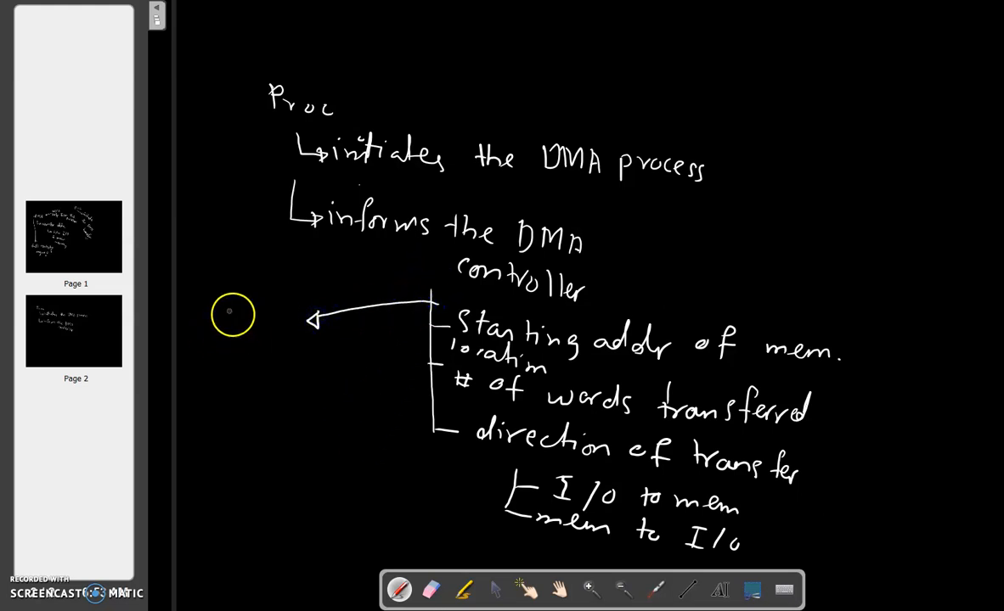
{"action": "left_click_drag", "start_coordinate": [217, 322], "coordinate": [255, 331]}
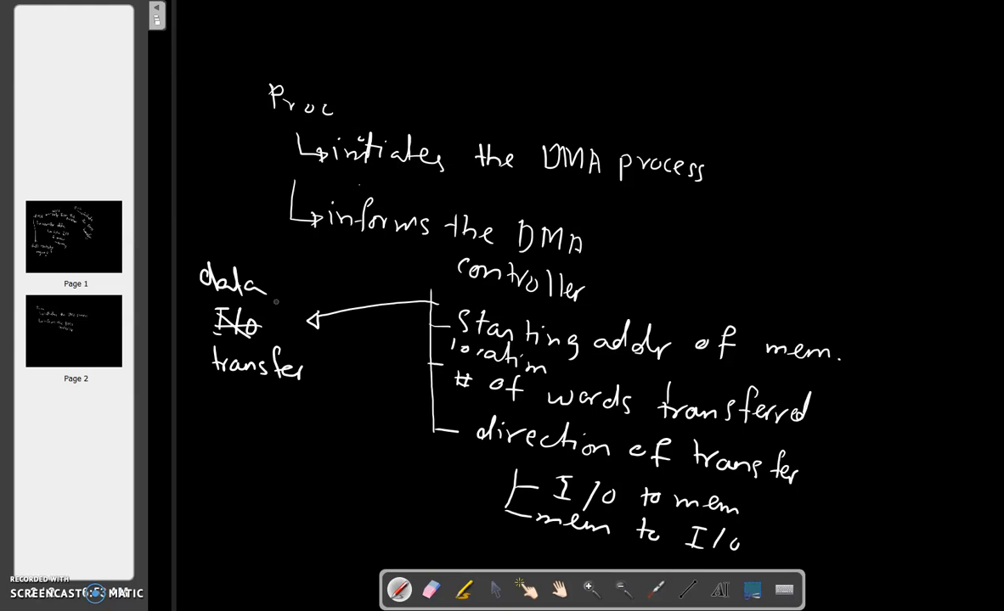
{"action": "mouse_move", "coordinate": [475, 513]}
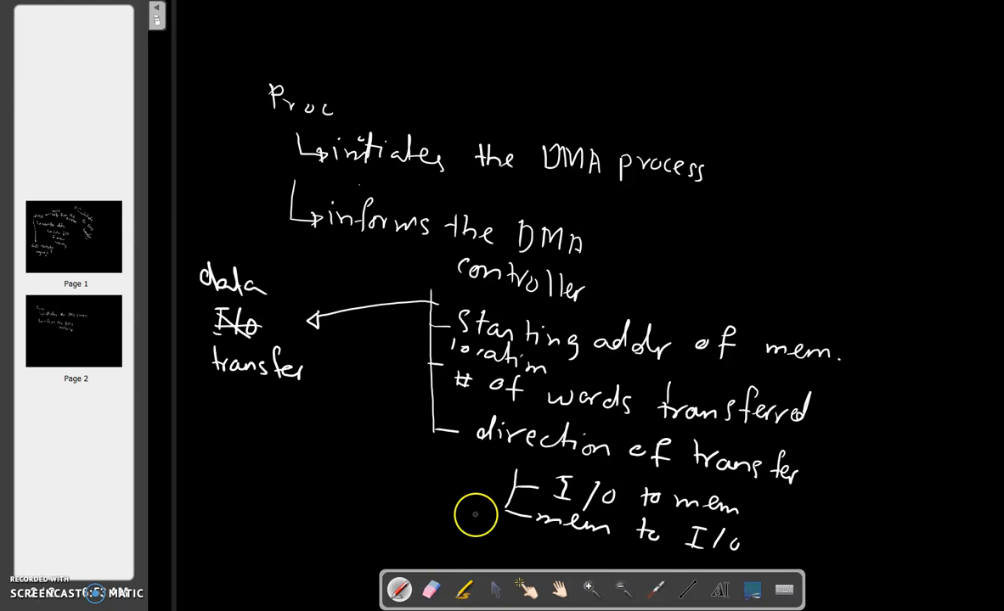
{"action": "mouse_move", "coordinate": [441, 499]}
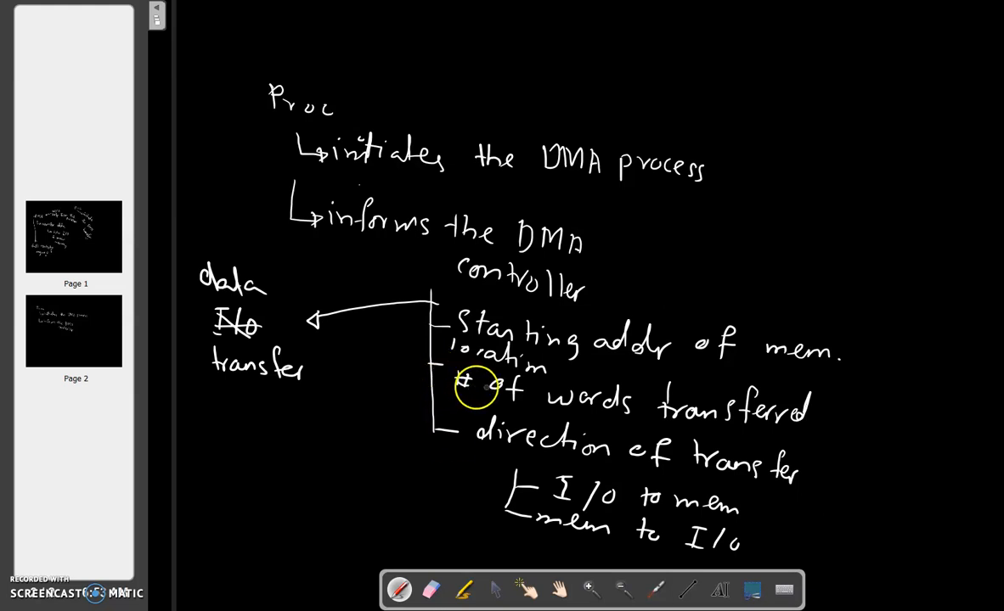
{"action": "mouse_move", "coordinate": [382, 421]}
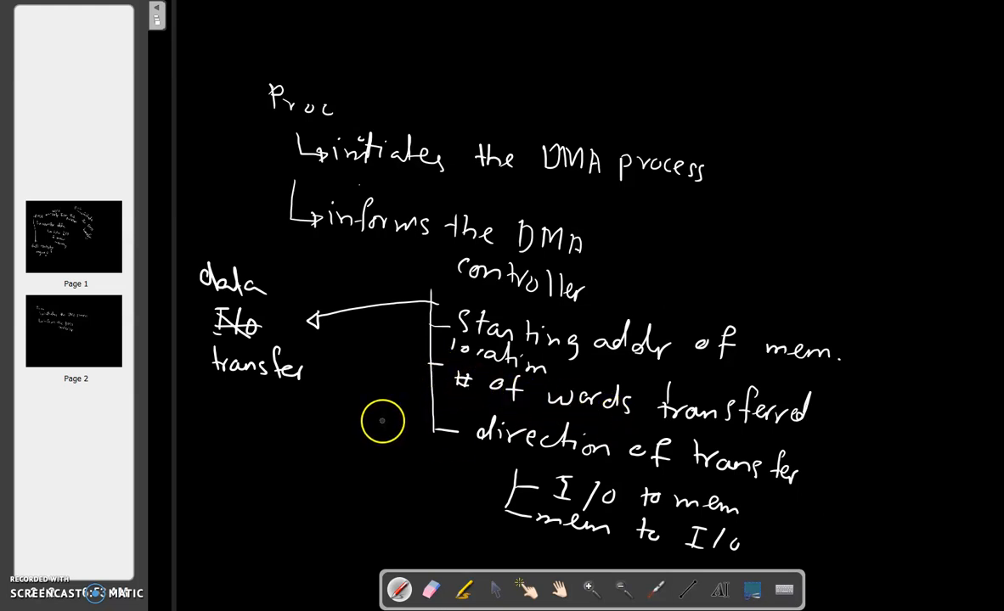
{"action": "mouse_move", "coordinate": [373, 418]}
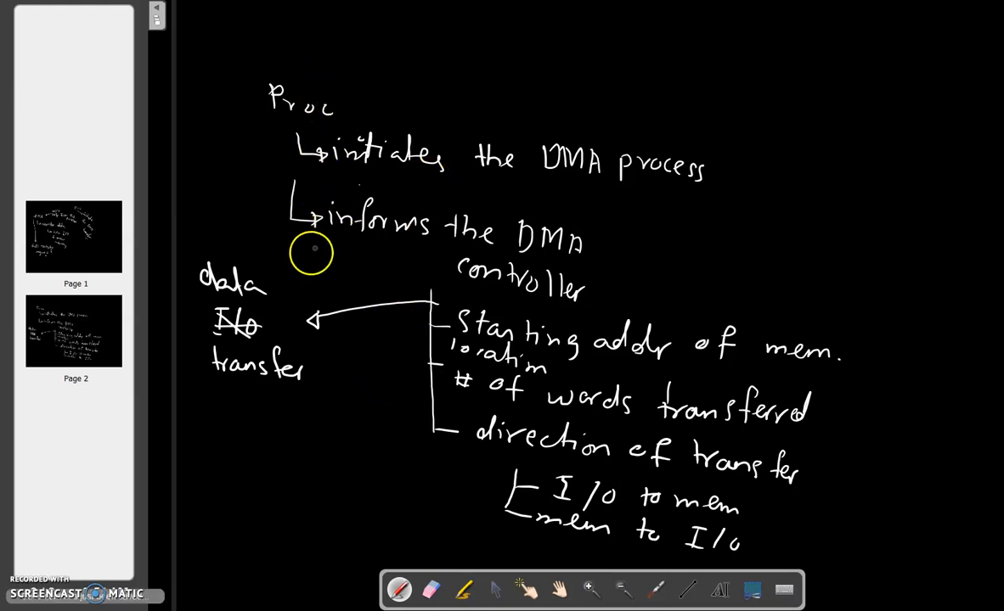
{"action": "mouse_move", "coordinate": [330, 94]}
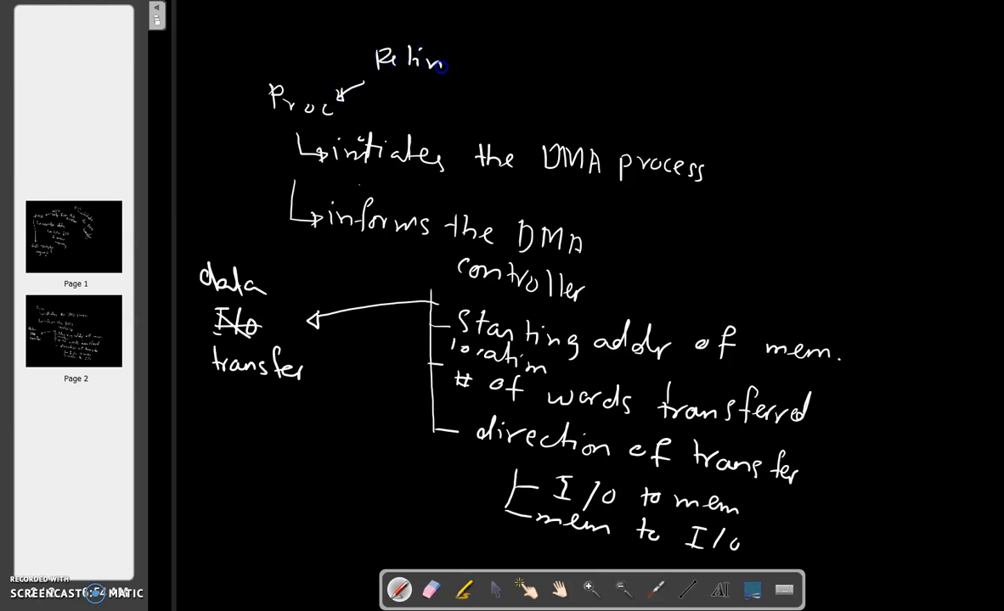
Write 'Relinquishes control to the DMA' above Proc, linked by an asterisk.
{"action": "left_click_drag", "start_coordinate": [442, 64], "coordinate": [535, 65]}
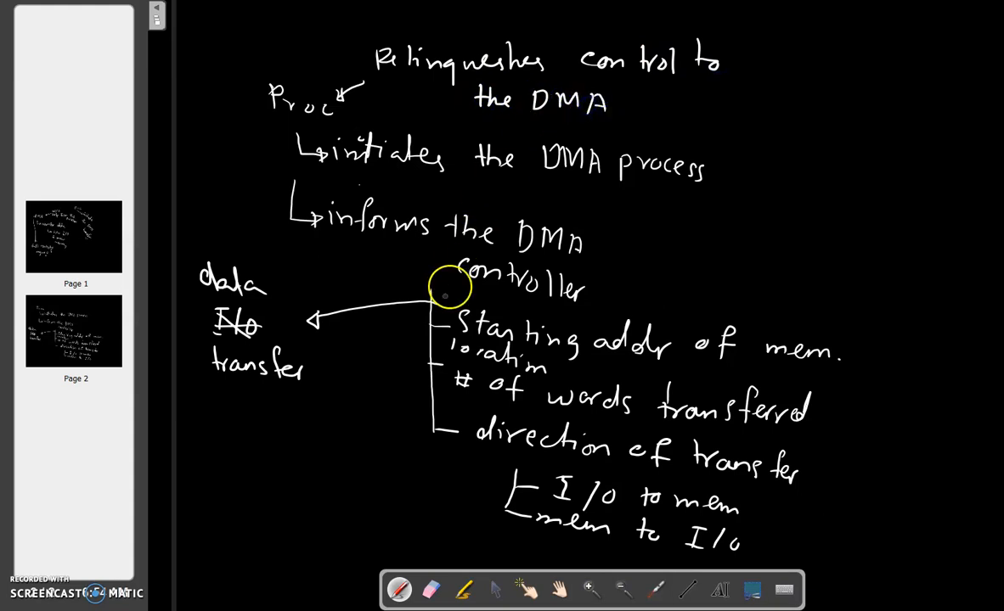
{"action": "mouse_move", "coordinate": [452, 451]}
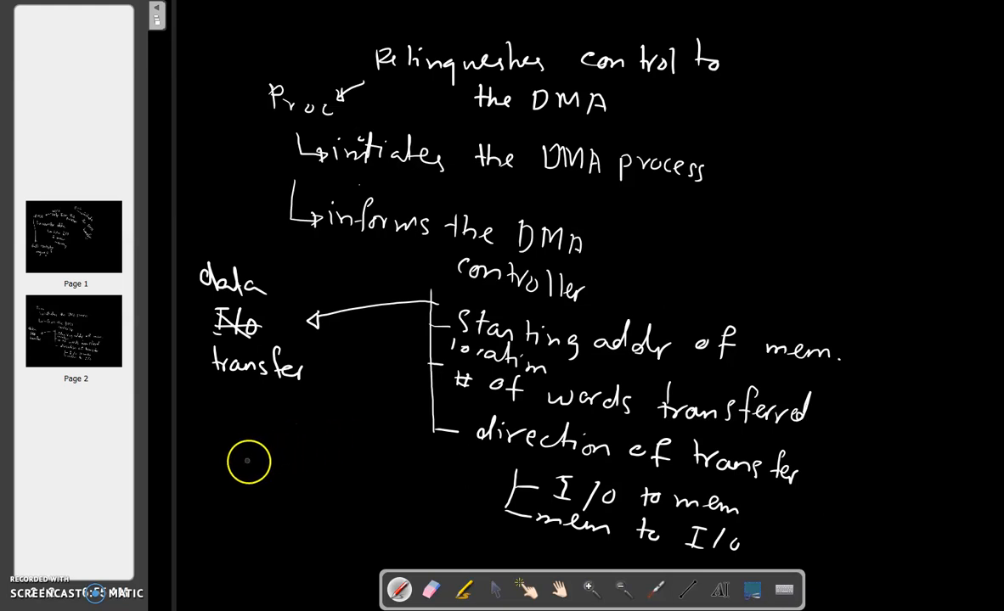
Write 'Proc' at lower left branching to 'suspend' then 'Blocked'.
{"action": "left_click_drag", "start_coordinate": [221, 442], "coordinate": [272, 455]}
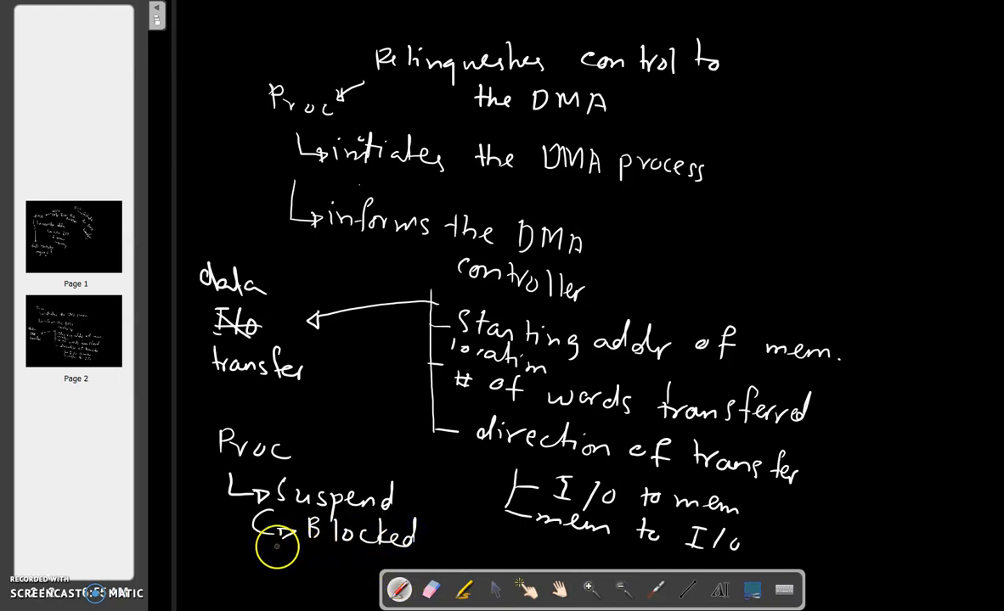
{"action": "left_click_drag", "start_coordinate": [288, 530], "coordinate": [264, 557]}
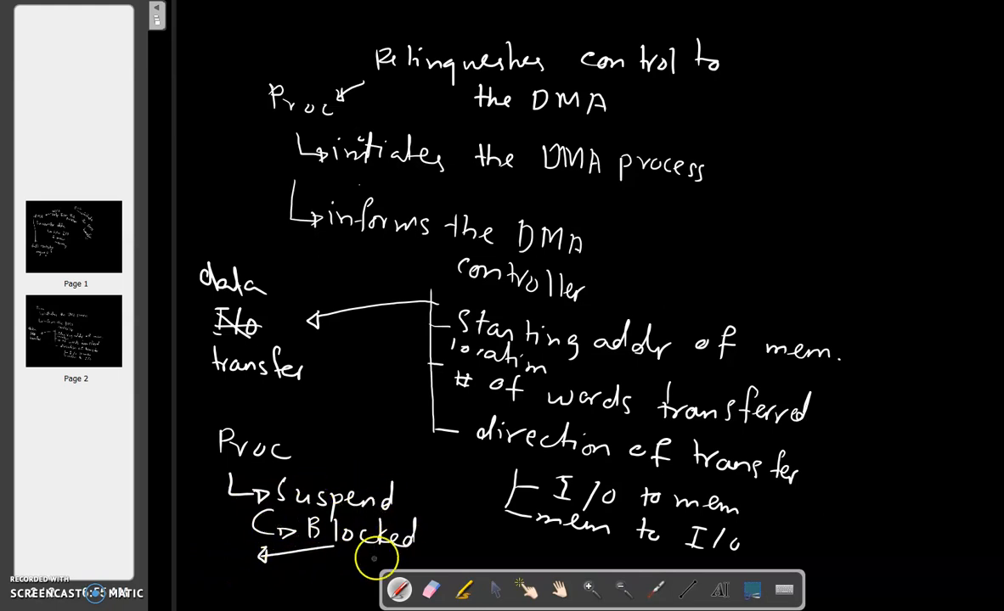
{"action": "mouse_move", "coordinate": [258, 399]}
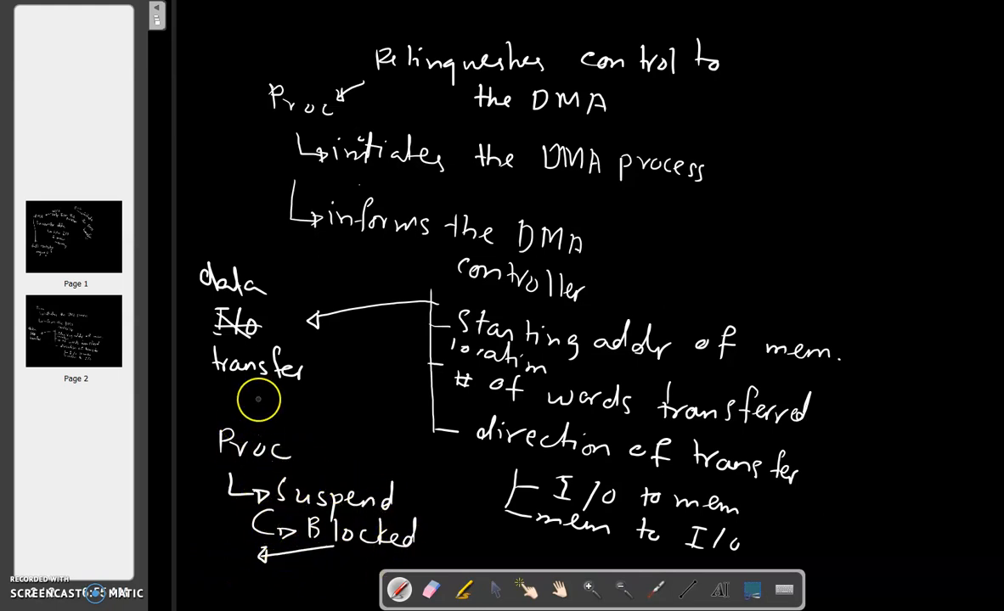
{"action": "mouse_move", "coordinate": [258, 560]}
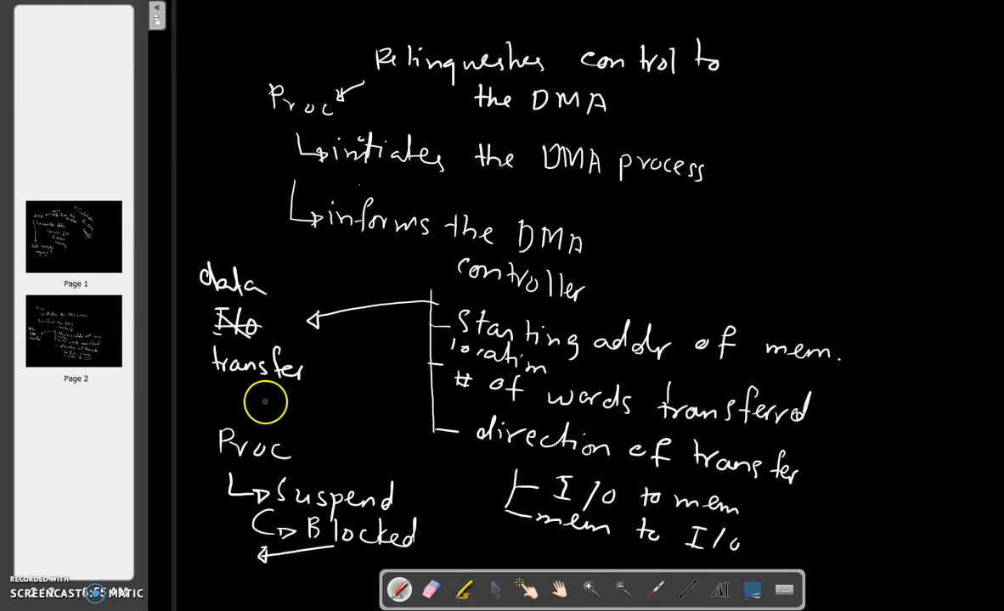
{"action": "mouse_move", "coordinate": [520, 326]}
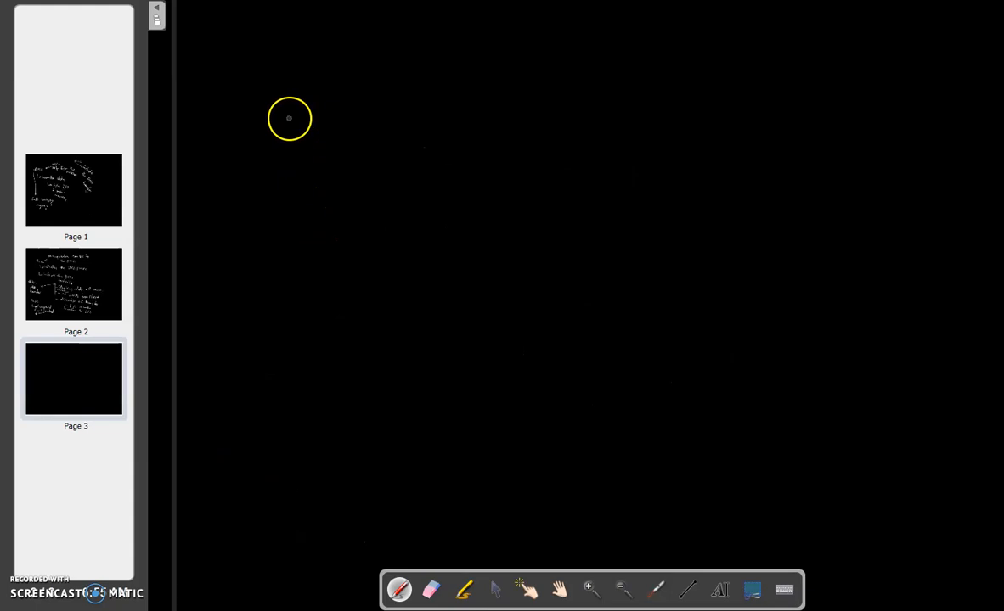
{"action": "mouse_move", "coordinate": [306, 136]}
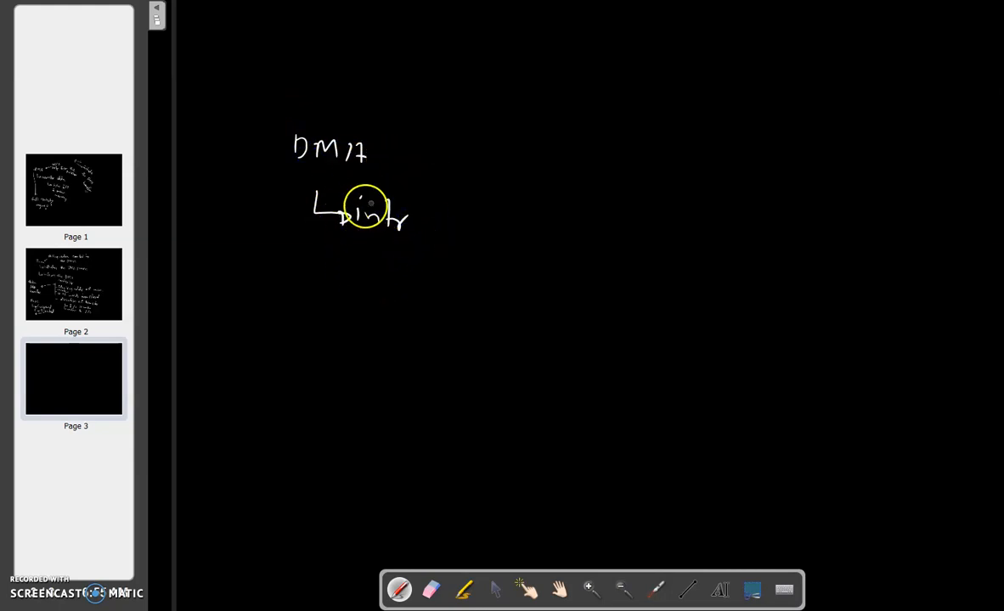
{"action": "mouse_move", "coordinate": [373, 238]}
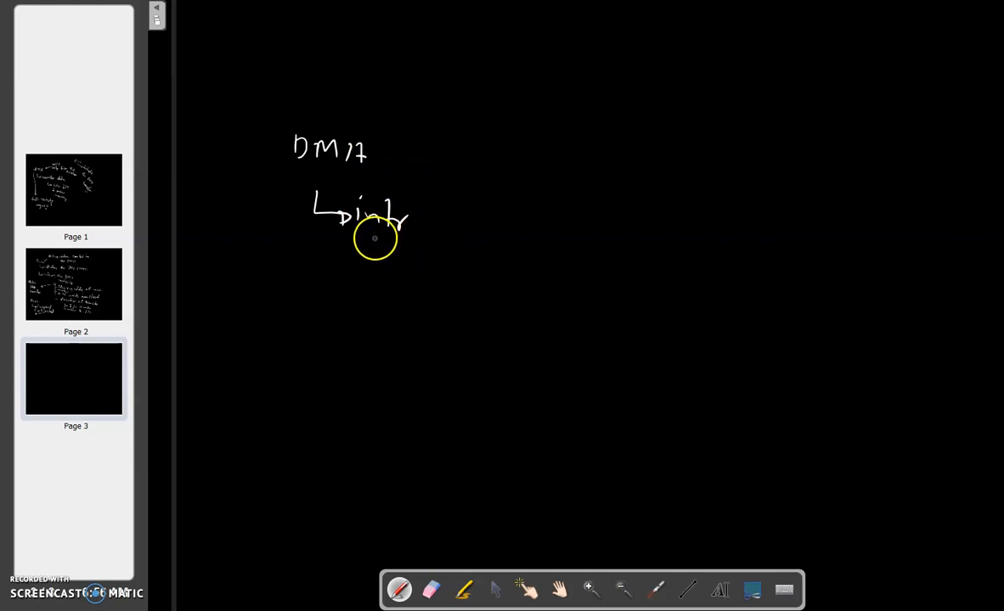
On the third page, branch 'intr' with an arrow to 'DMA to processor'.
{"action": "left_click_drag", "start_coordinate": [369, 241], "coordinate": [406, 273]}
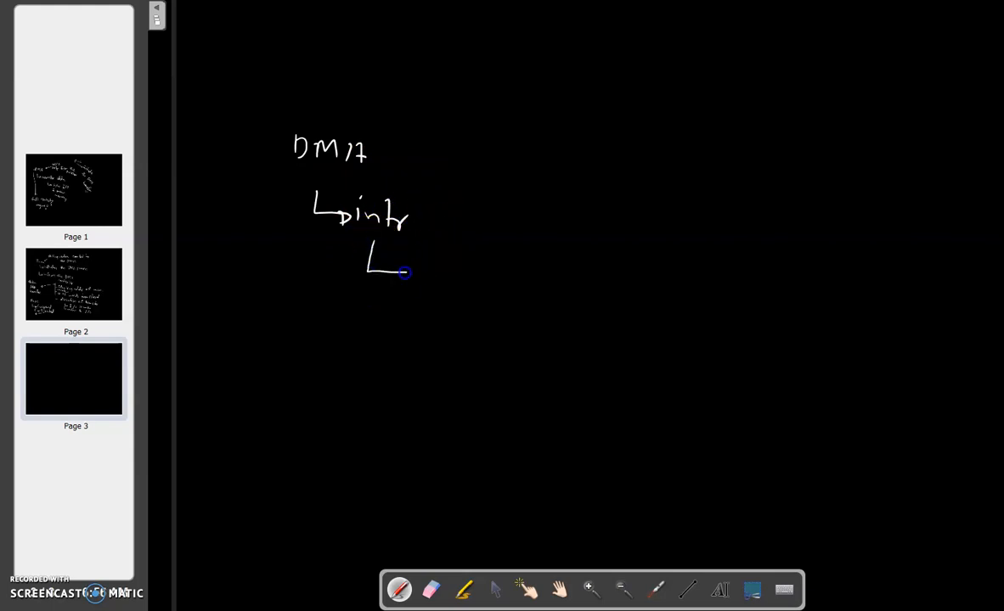
{"action": "left_click_drag", "start_coordinate": [390, 272], "coordinate": [417, 272]}
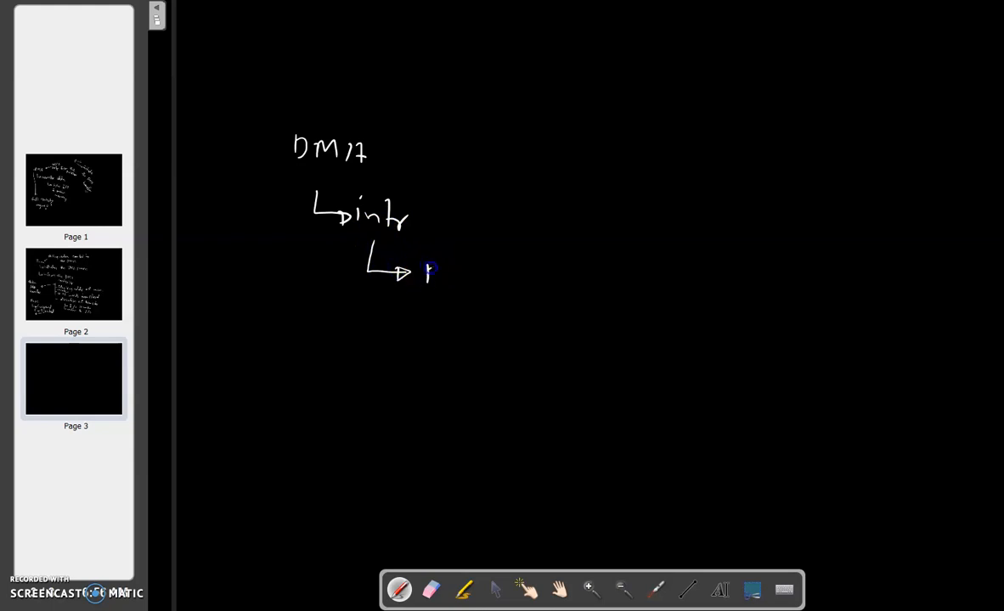
{"action": "left_click_drag", "start_coordinate": [425, 276], "coordinate": [506, 289]}
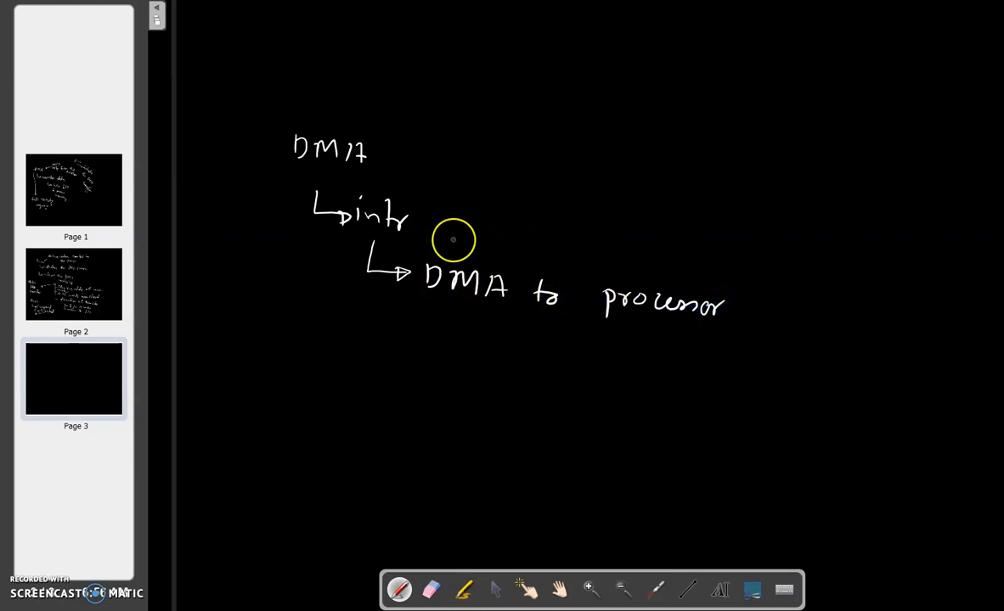
{"action": "mouse_move", "coordinate": [478, 231]}
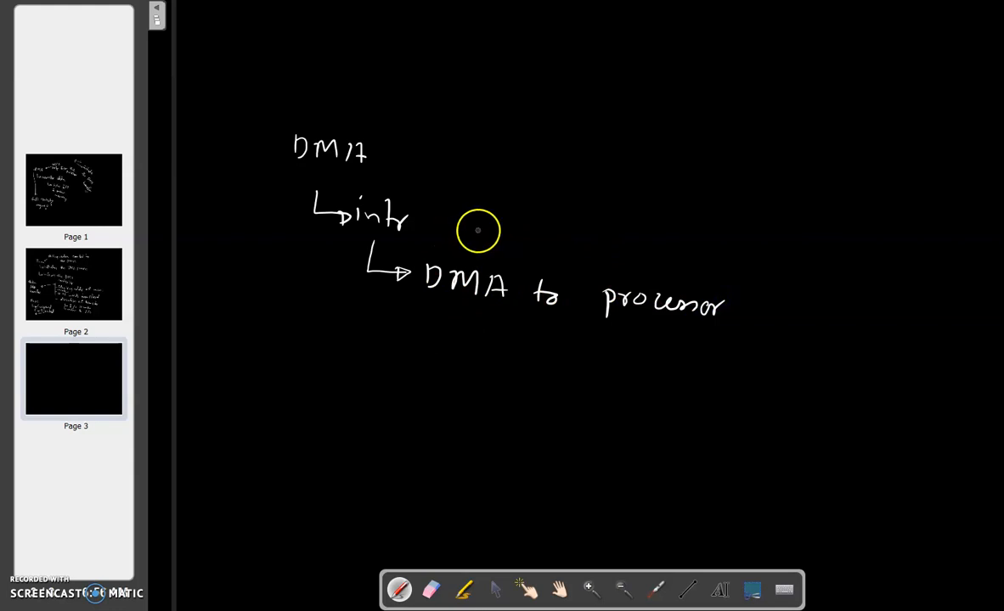